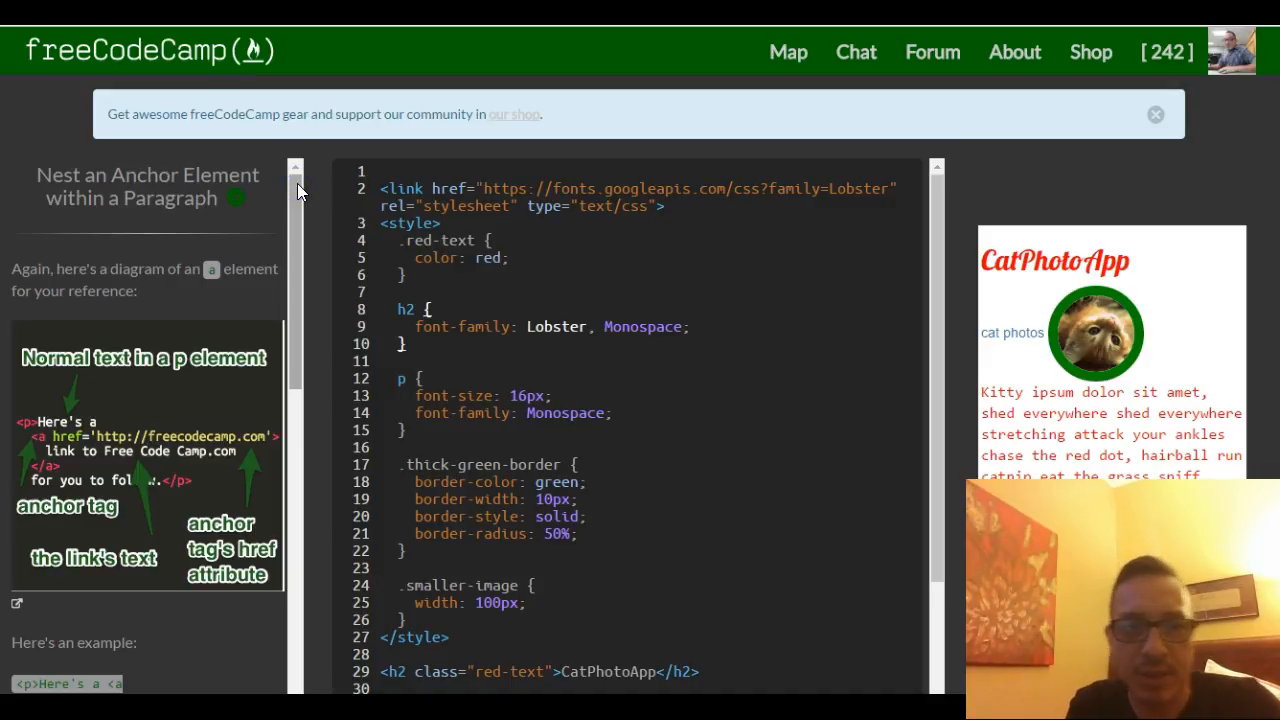
mouse_move(58, 158)
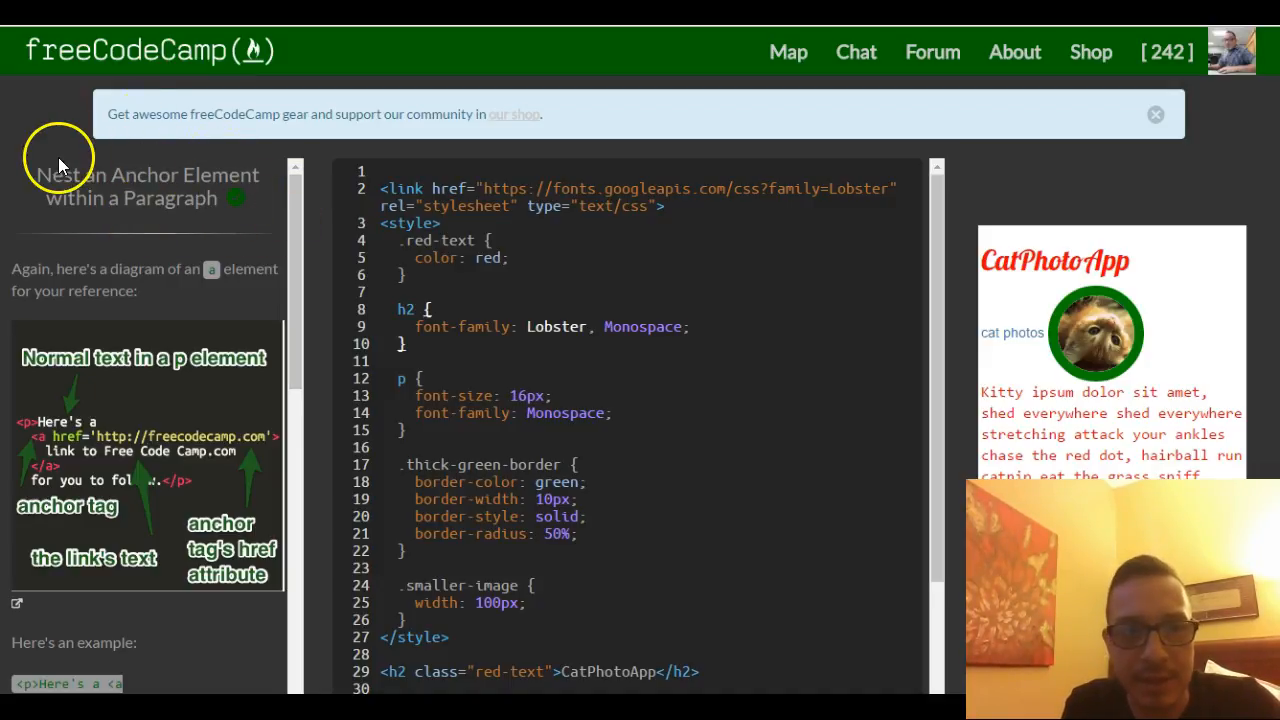
mouse_move(62, 198)
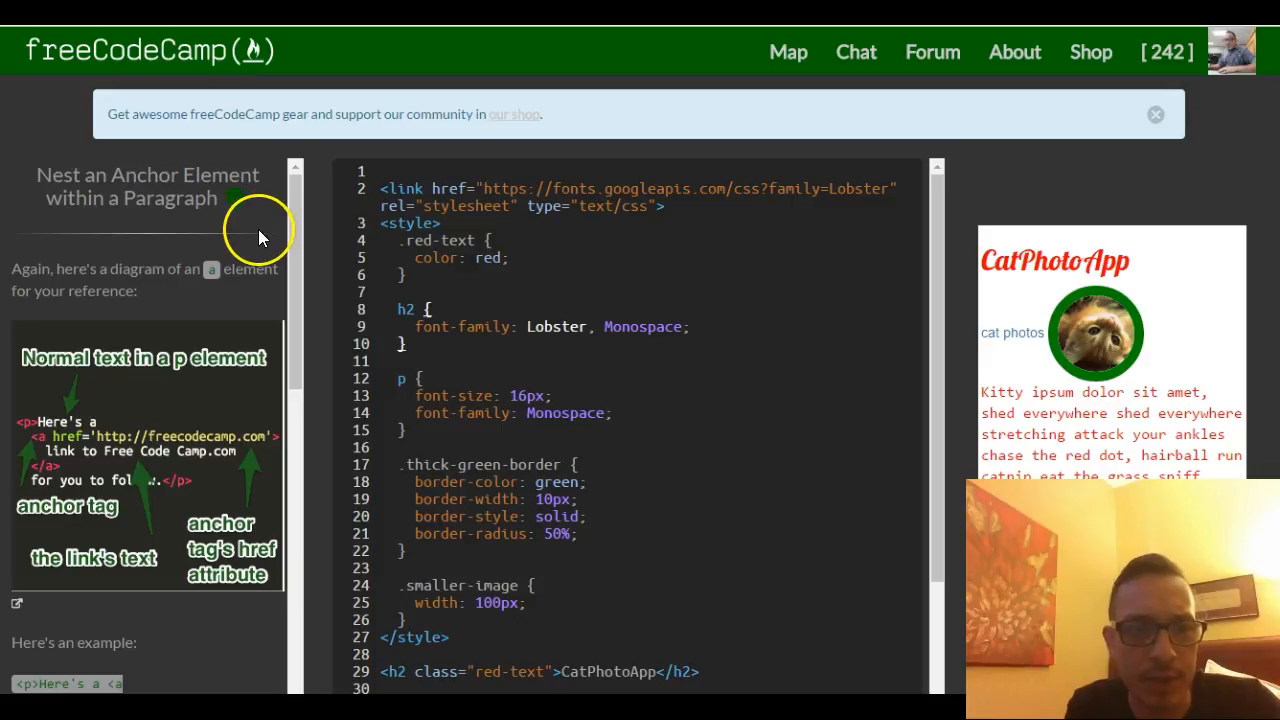
Step: Scroll the editor down to the cat photos anchor below the CatPhotoApp heading
scroll(down, 3)
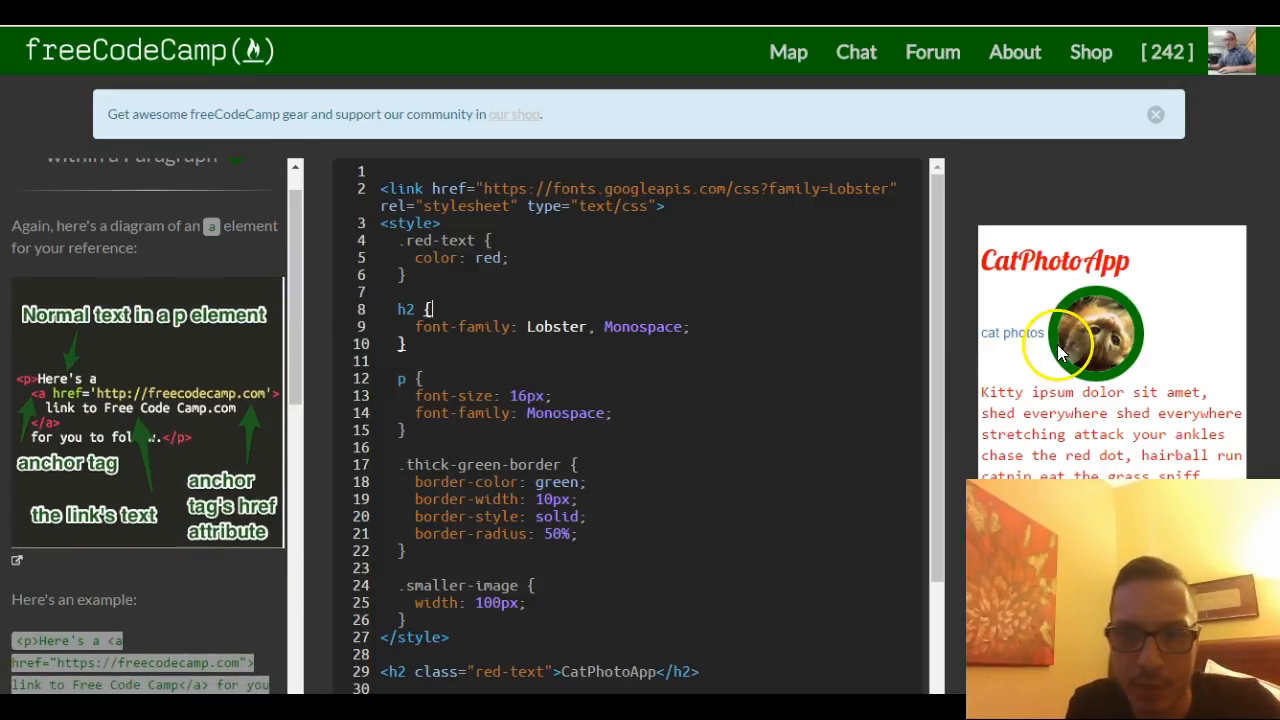
mouse_move(1040, 360)
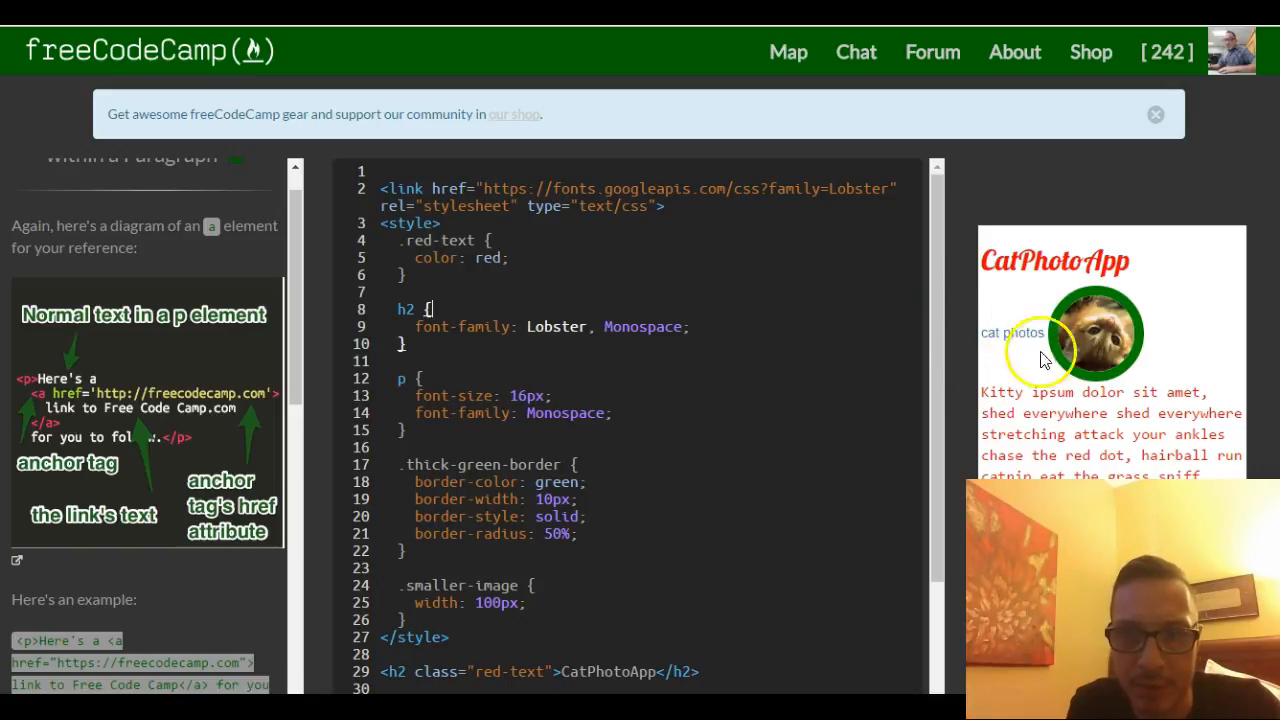
mouse_move(1005, 362)
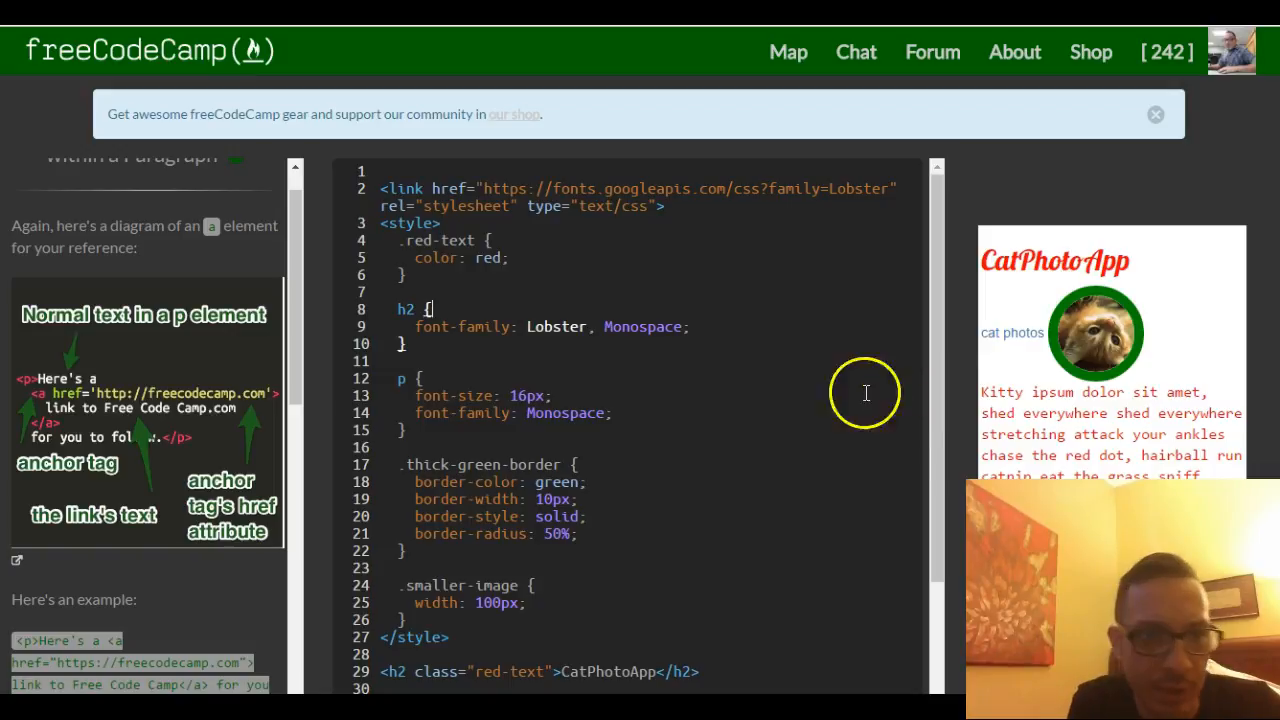
mouse_move(187, 297)
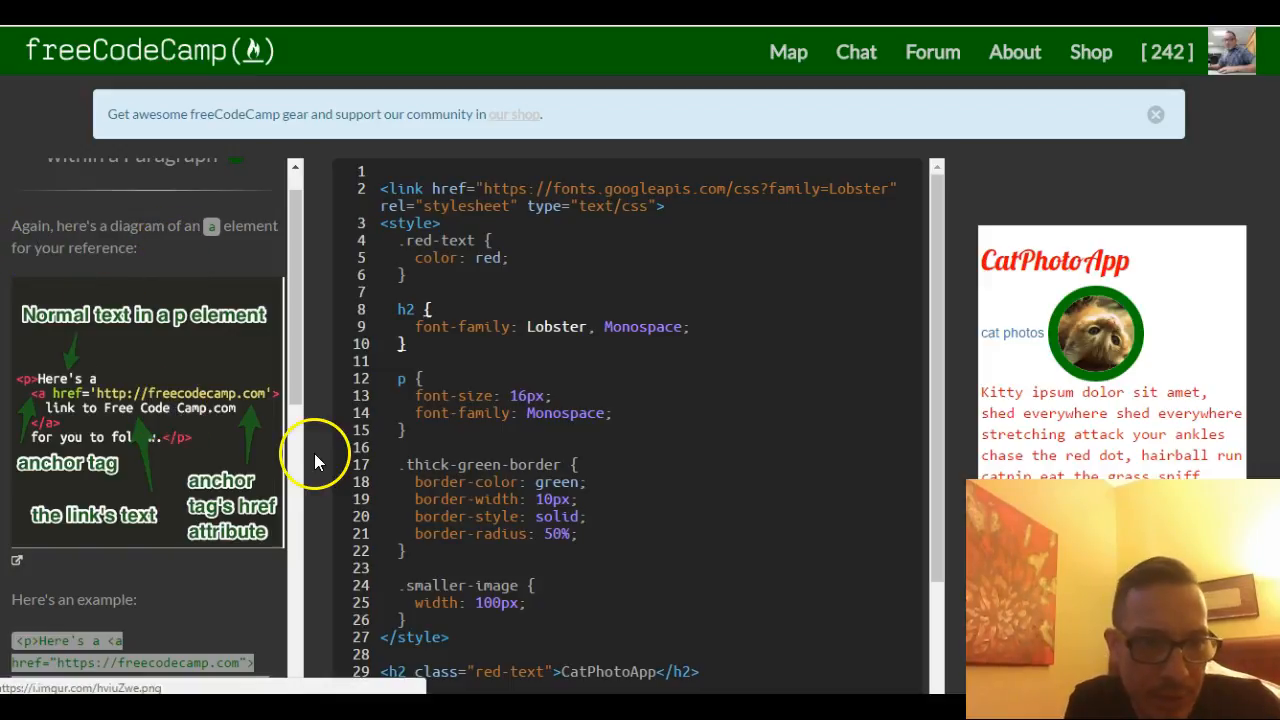
scroll(down, 3)
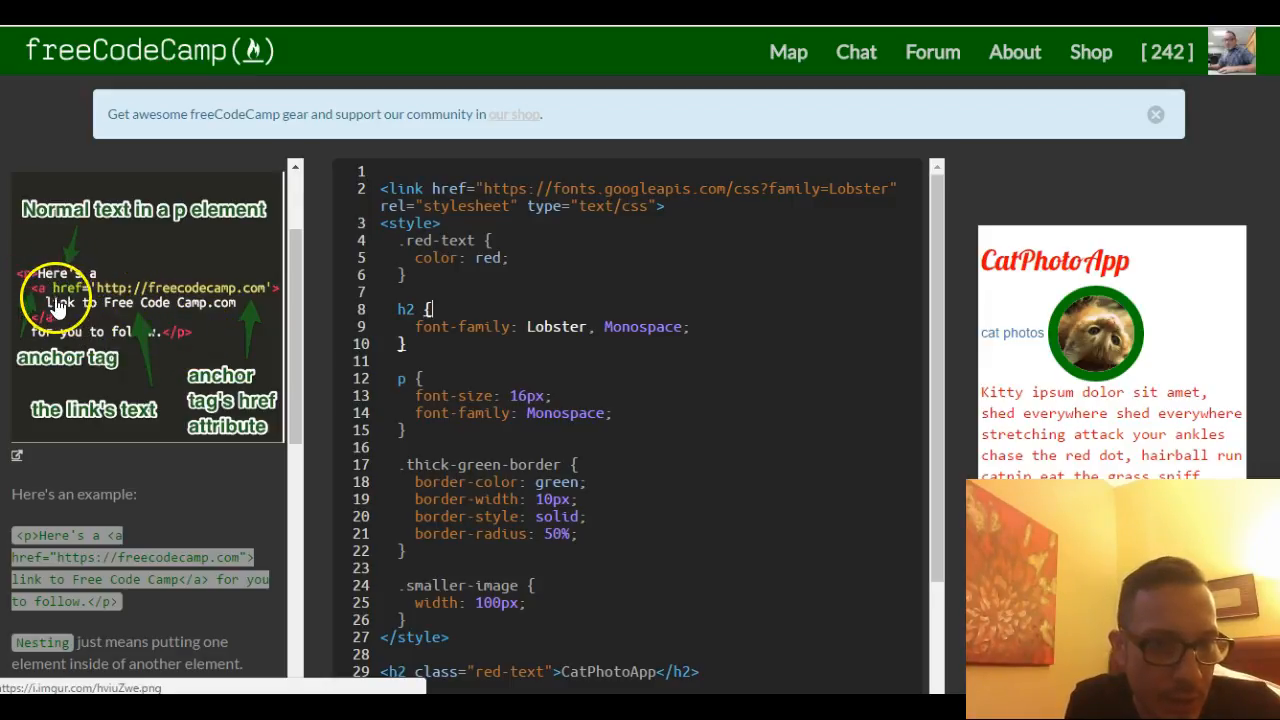
mouse_move(172, 315)
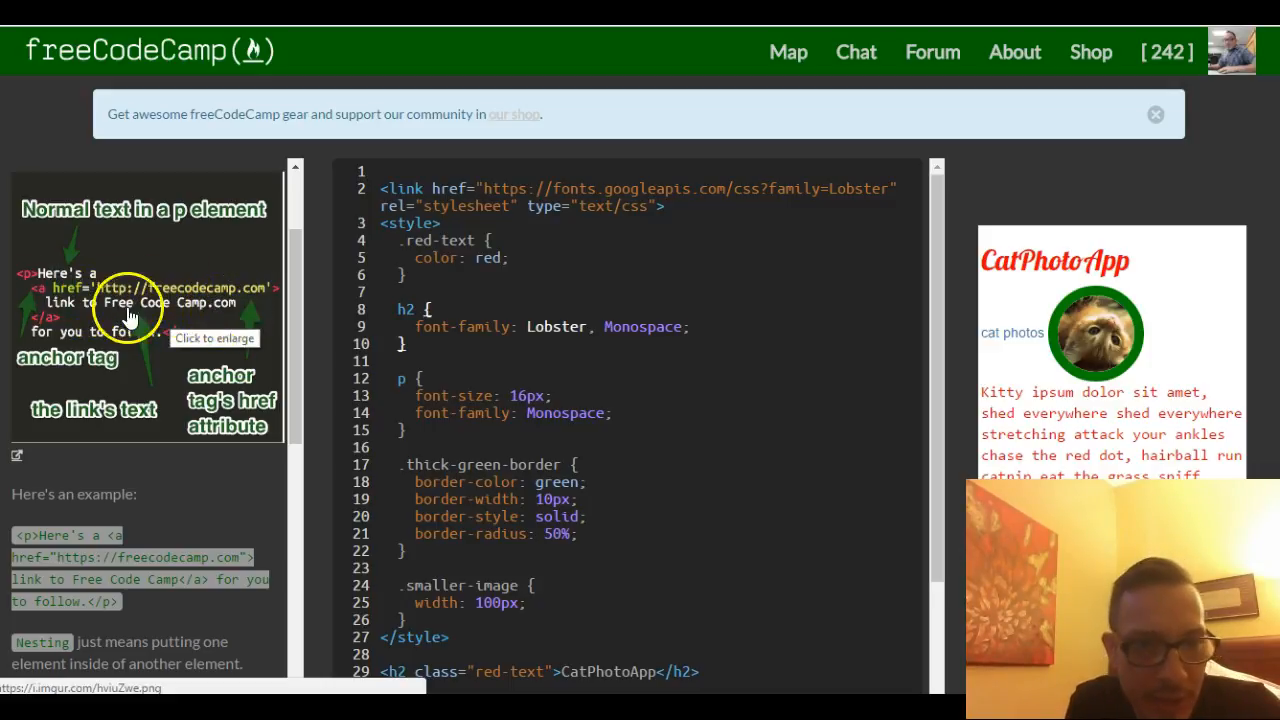
mouse_move(236, 303)
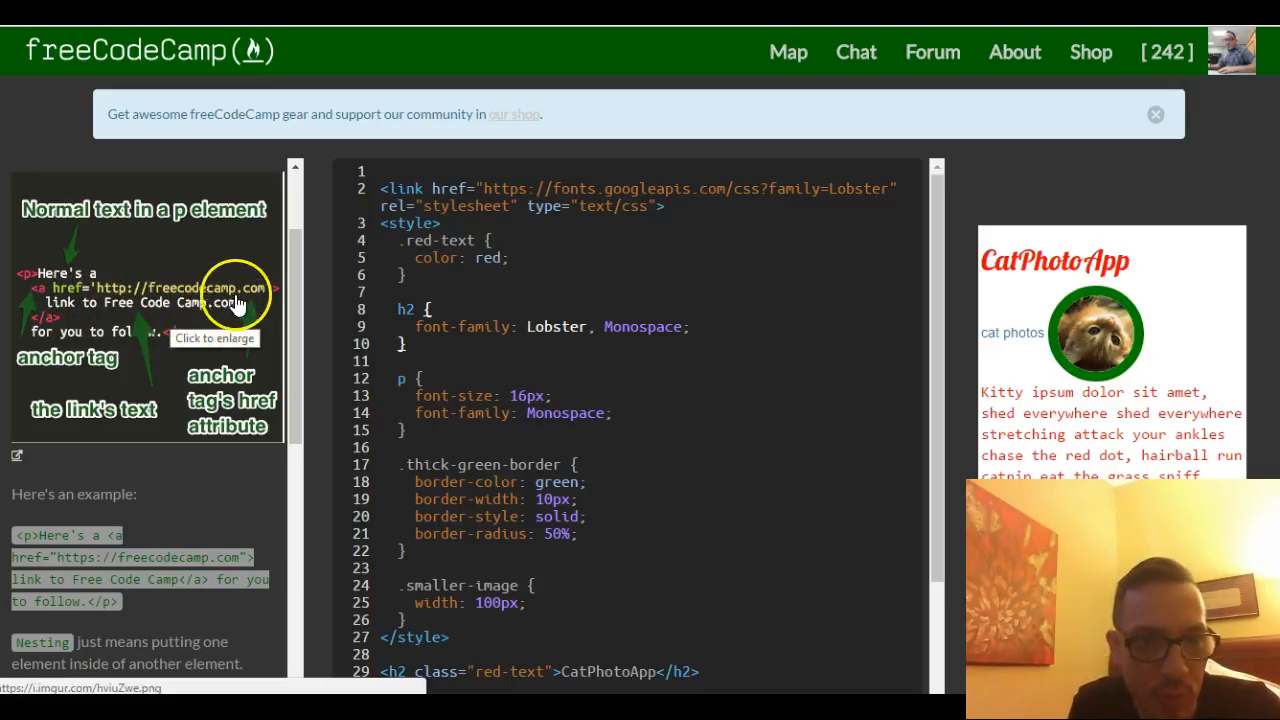
mouse_move(105, 307)
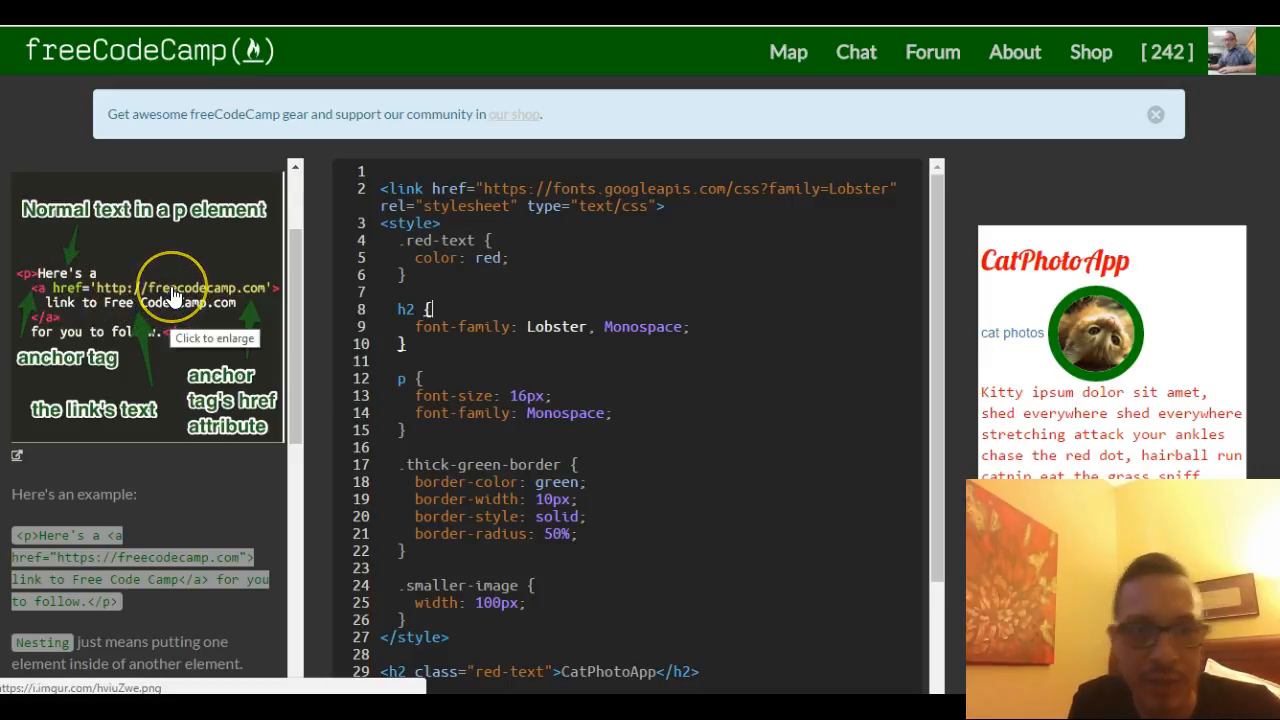
mouse_move(88, 370)
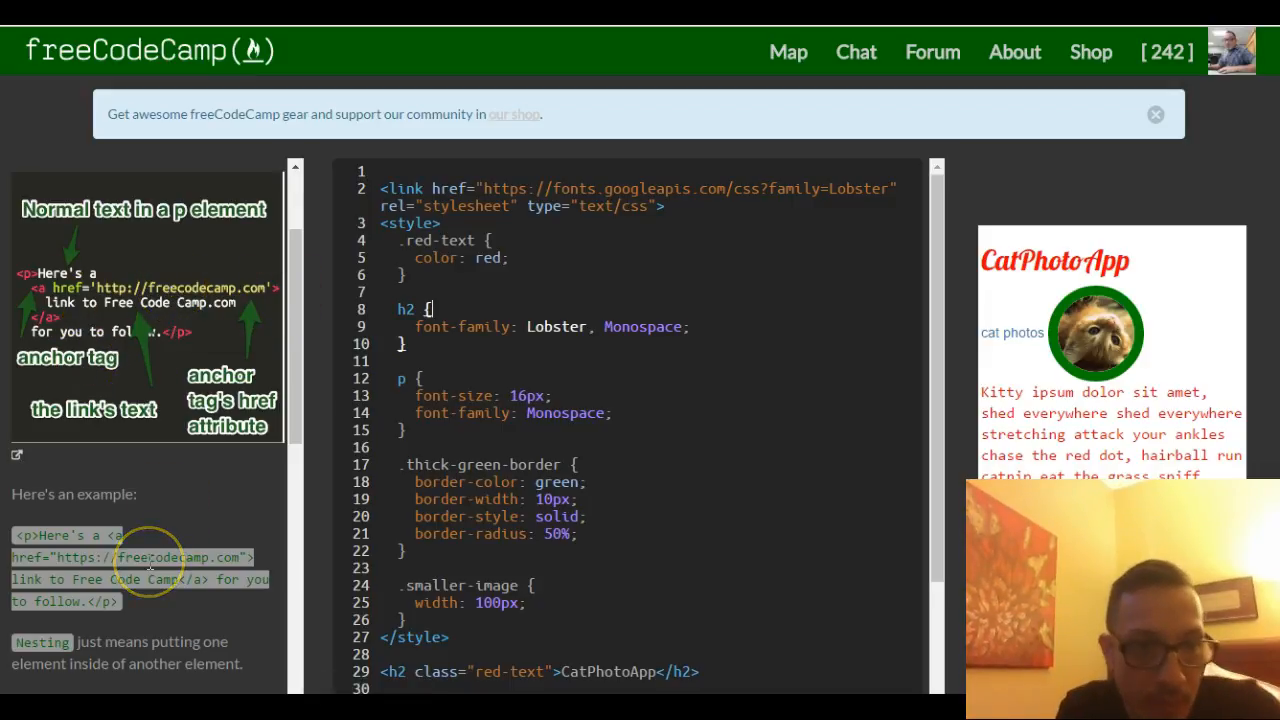
scroll(down, 3)
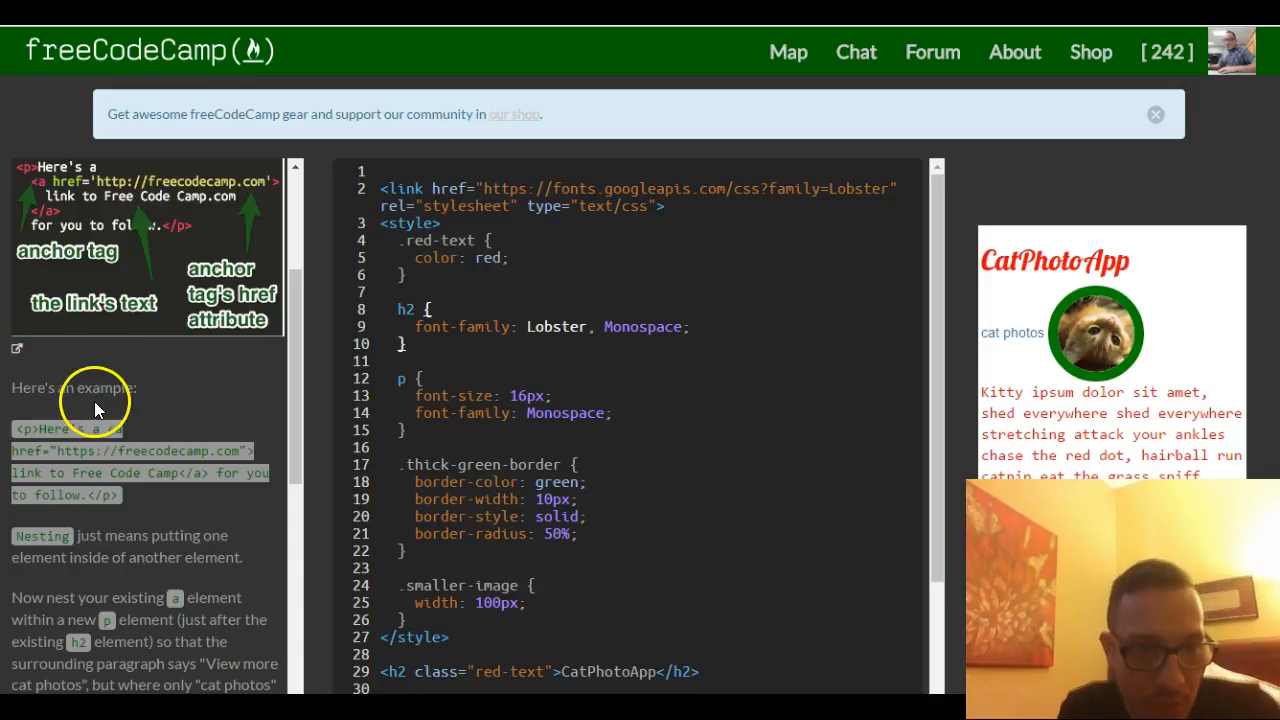
scroll(down, 3)
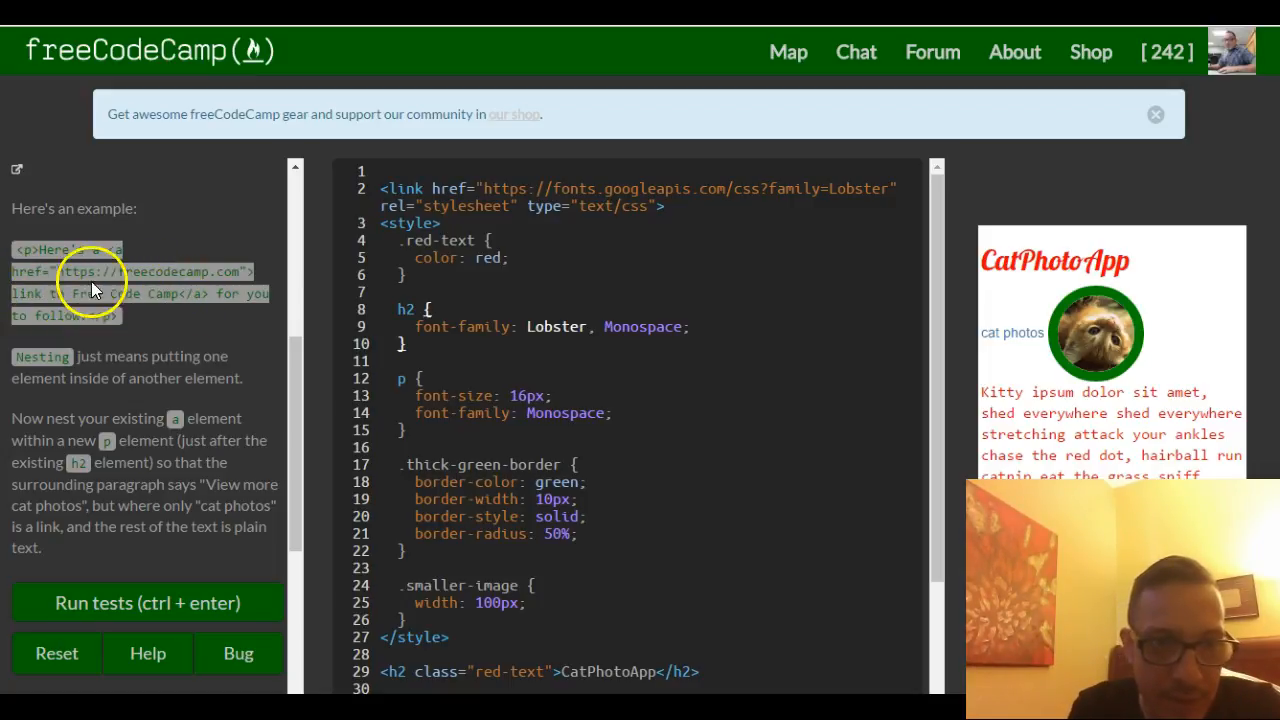
mouse_move(130, 293)
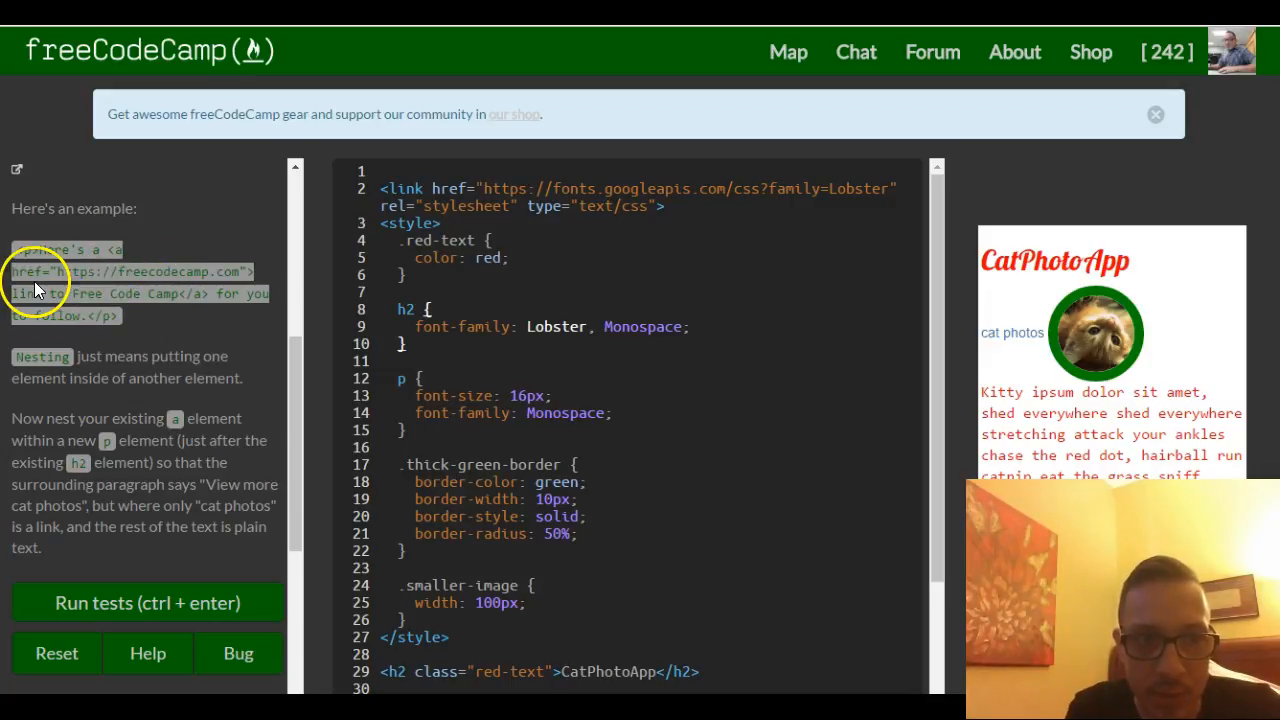
mouse_move(113, 240)
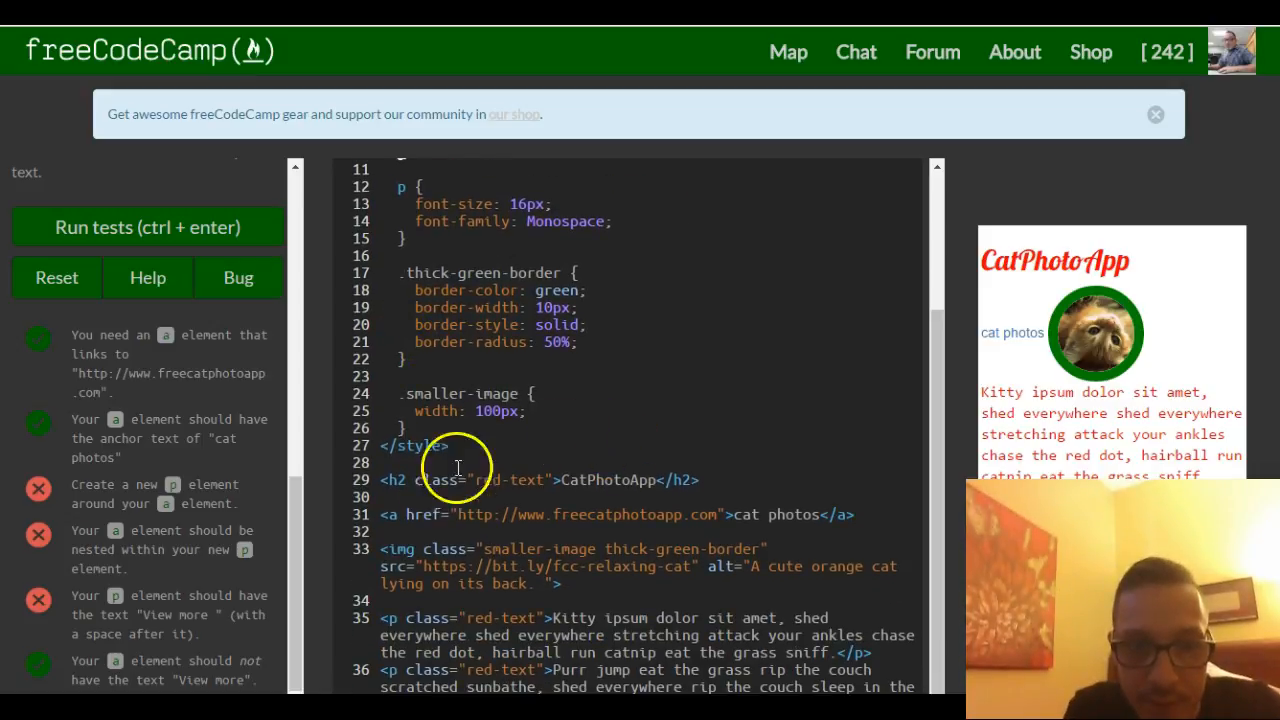
mouse_move(449, 514)
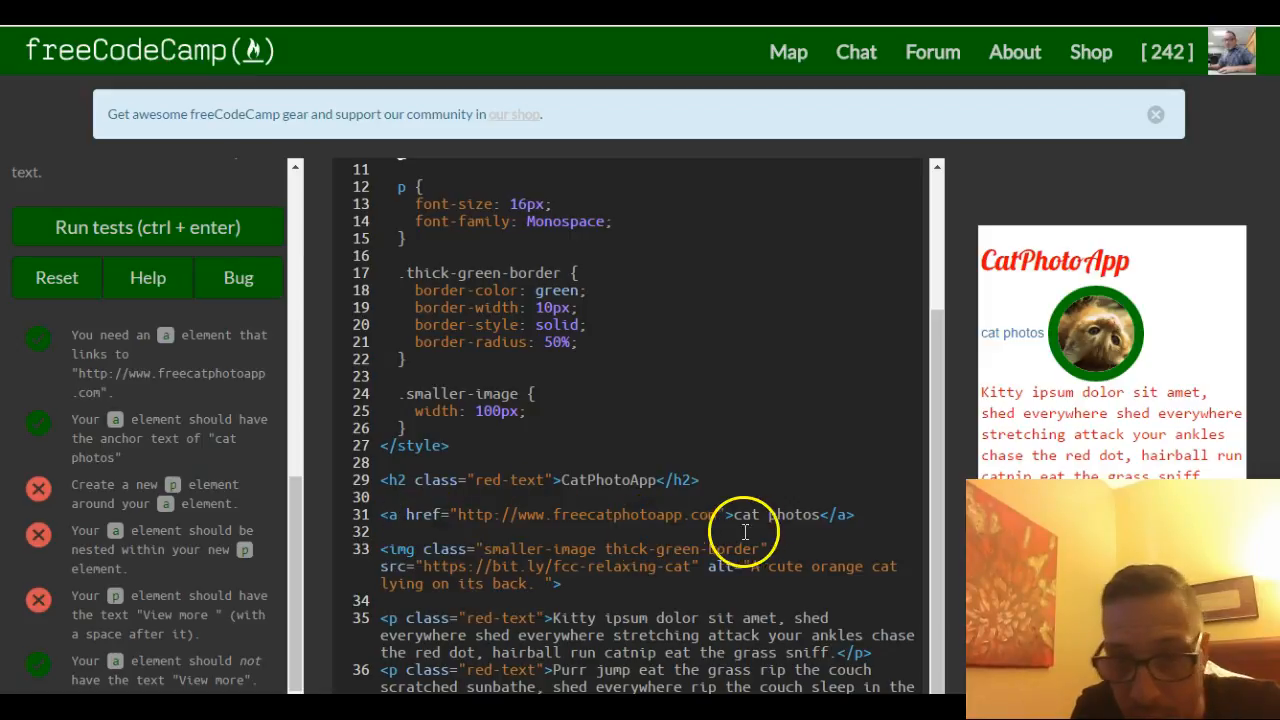
mouse_move(416, 600)
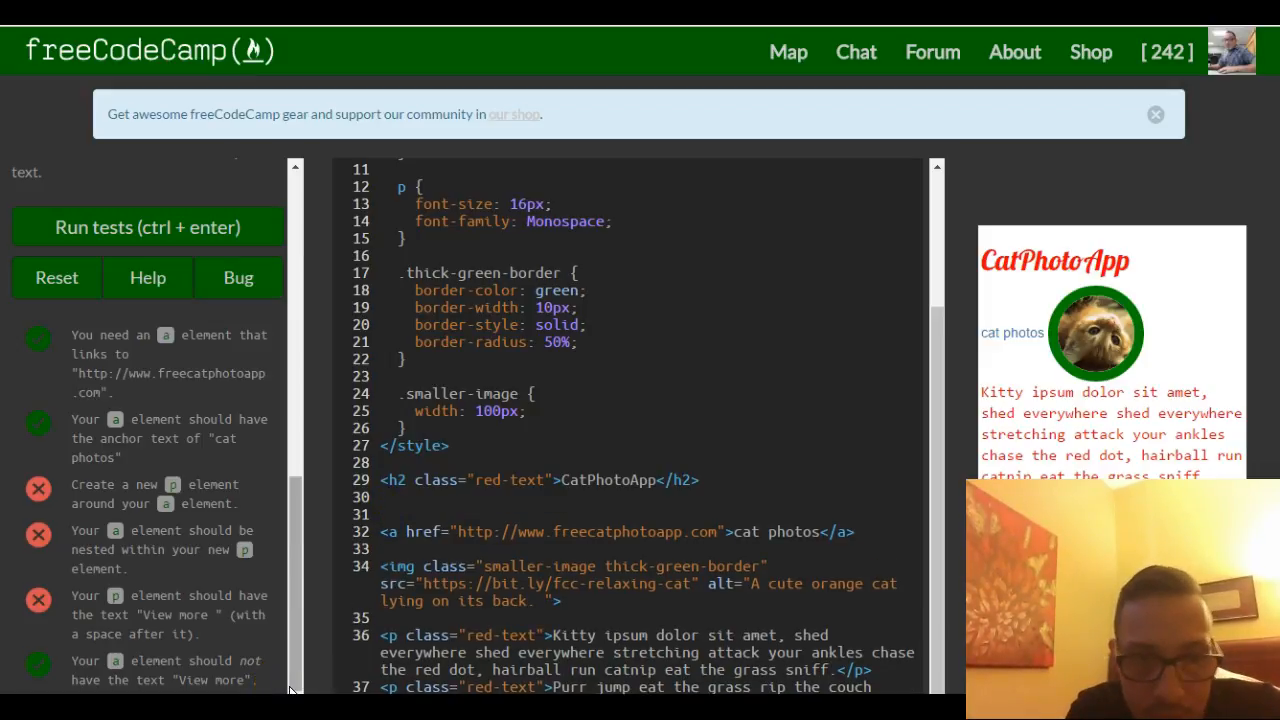
Step: Wrap the cat photos link in <p> and </p> tags on their own lines
text(p)
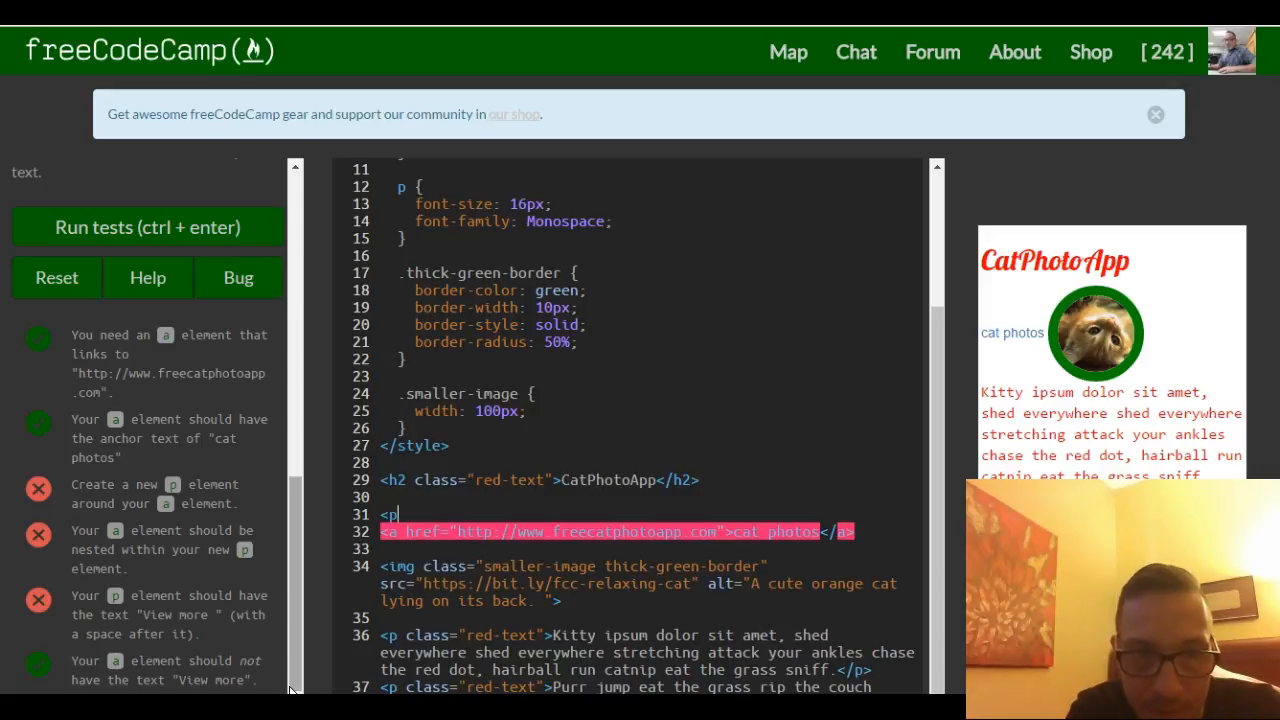
key(Enter)
text(</p>)
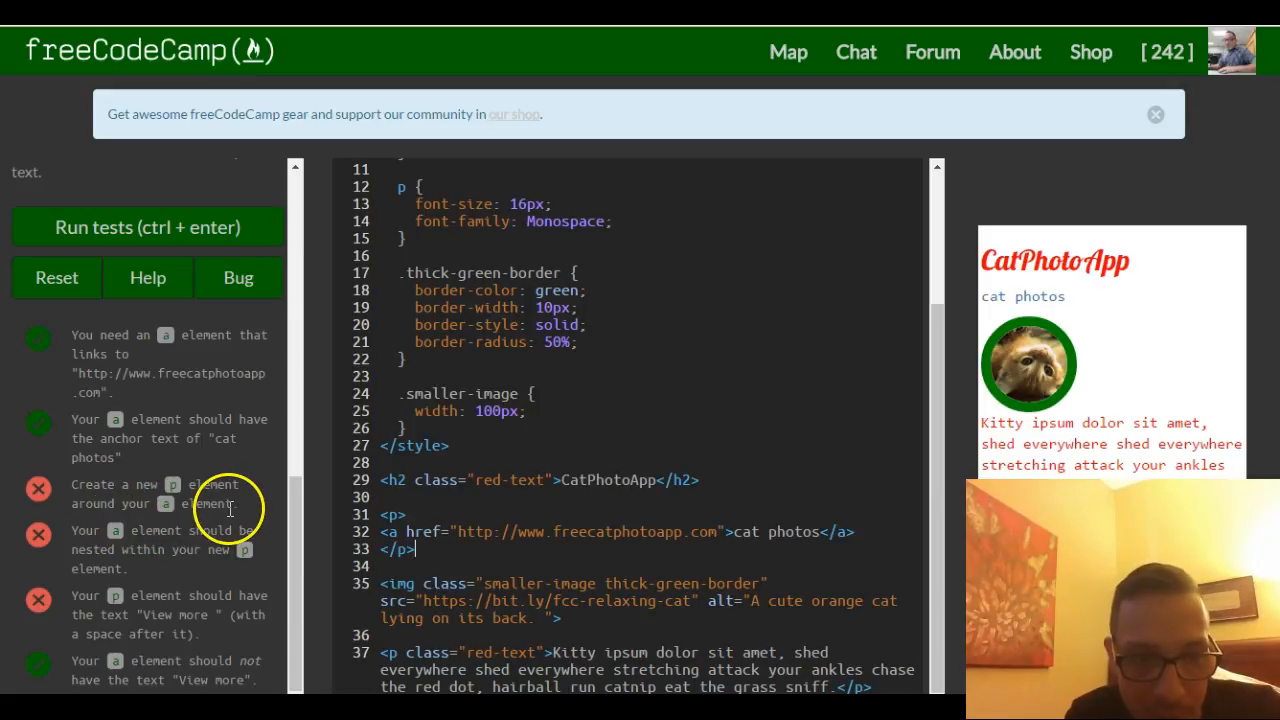
mouse_move(183, 537)
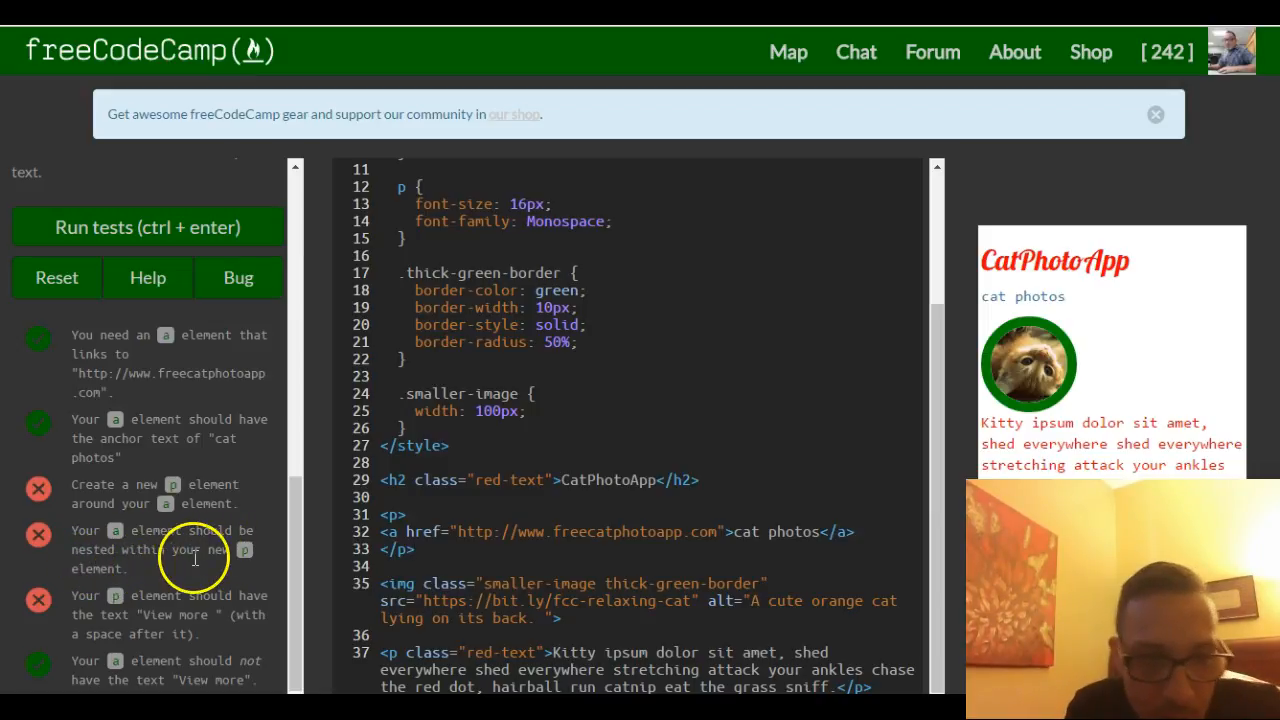
scroll(down, 3)
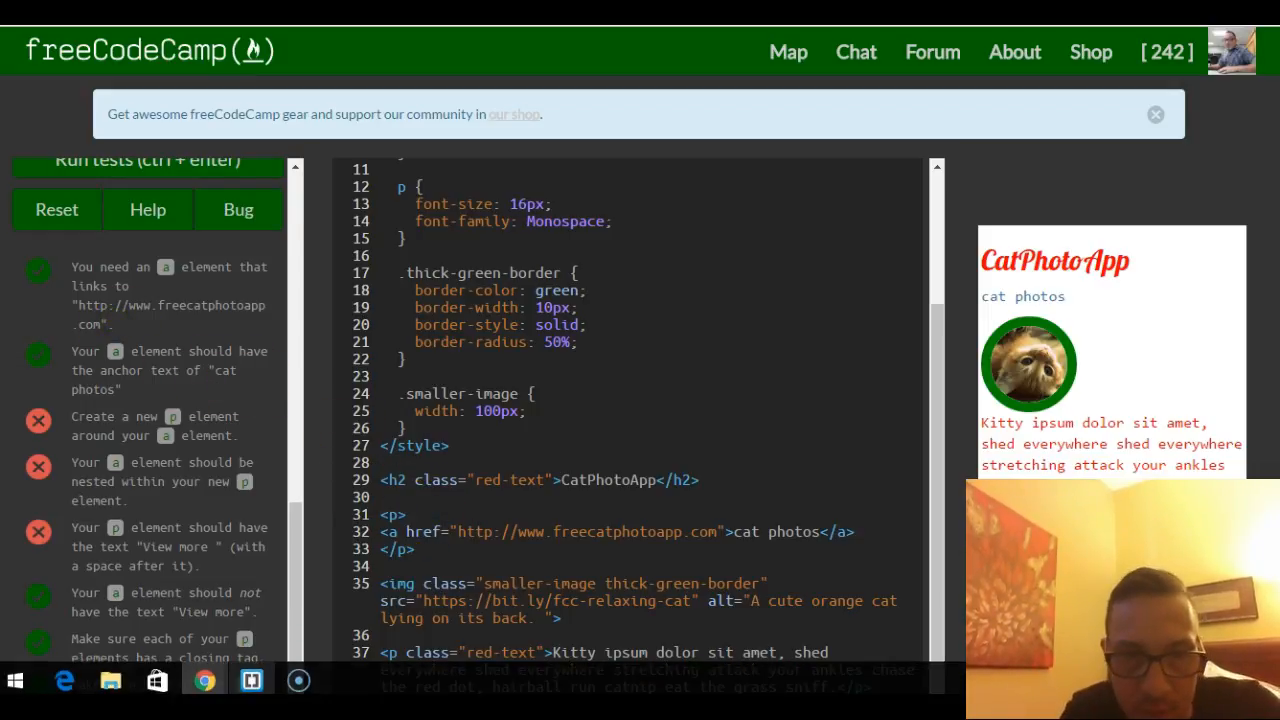
Step: Add "View more " inside the paragraph before the cat photos link
text(View M)
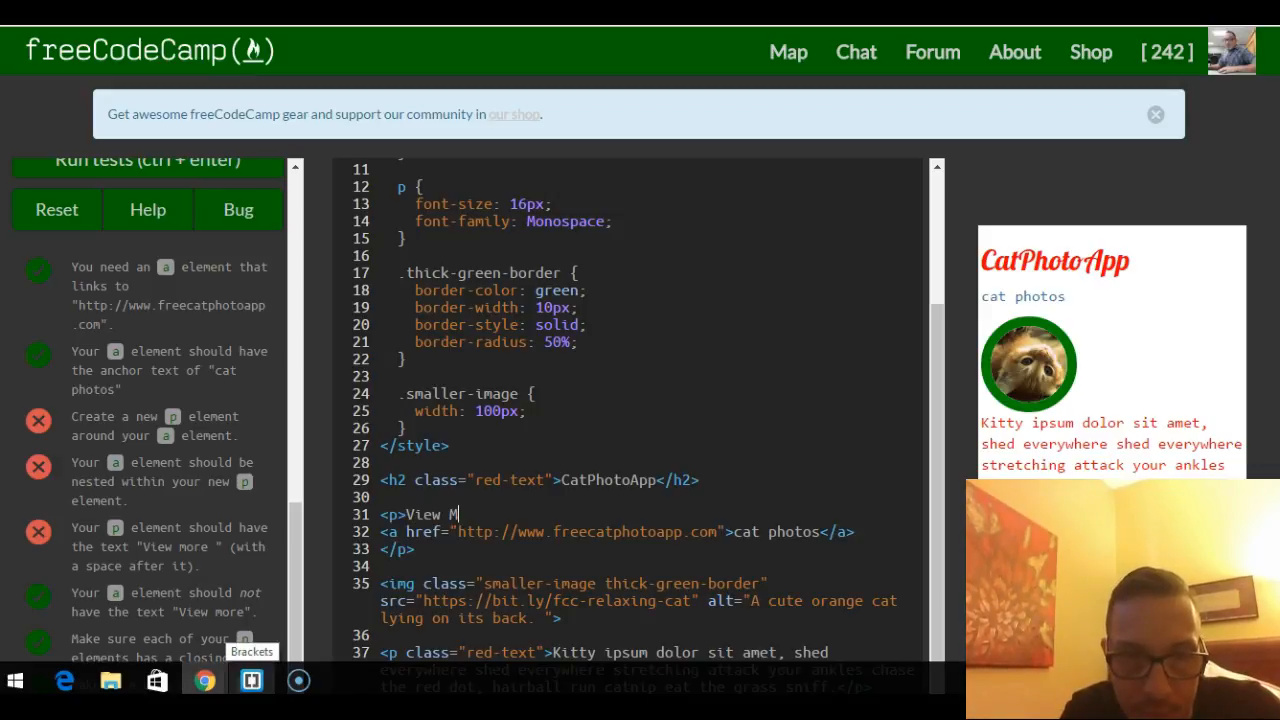
key(Backspace)
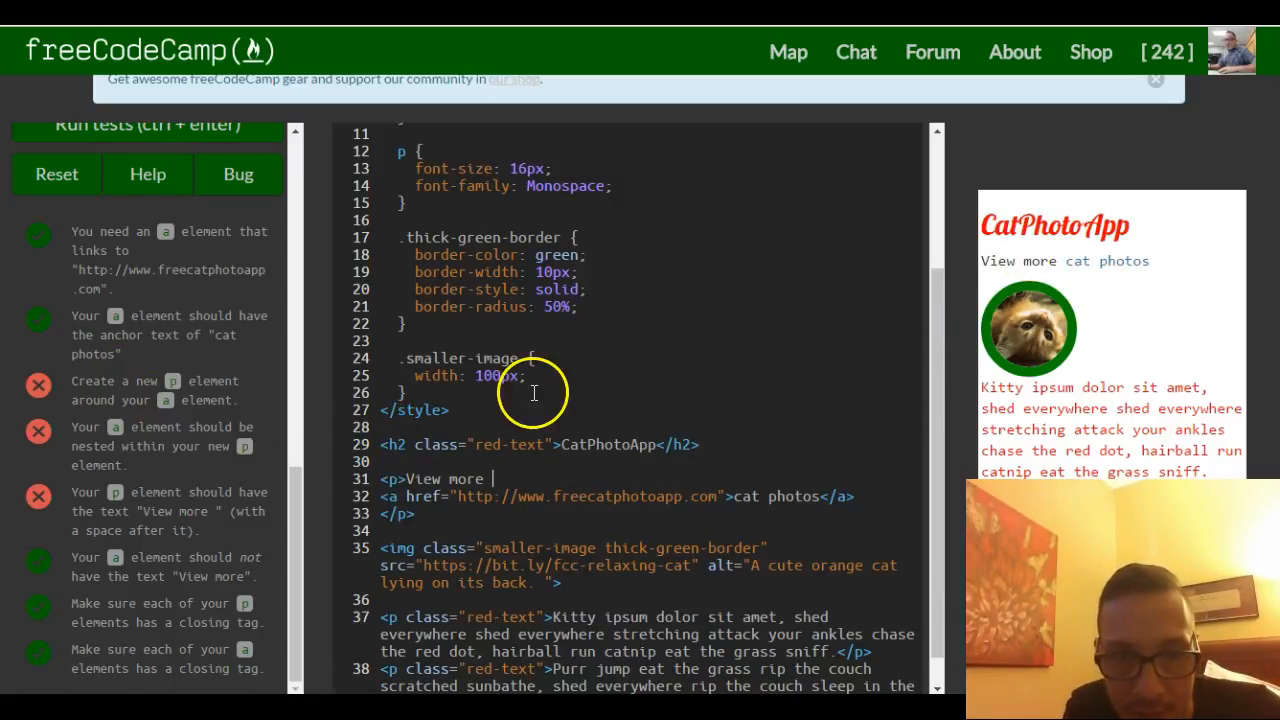
mouse_move(608, 480)
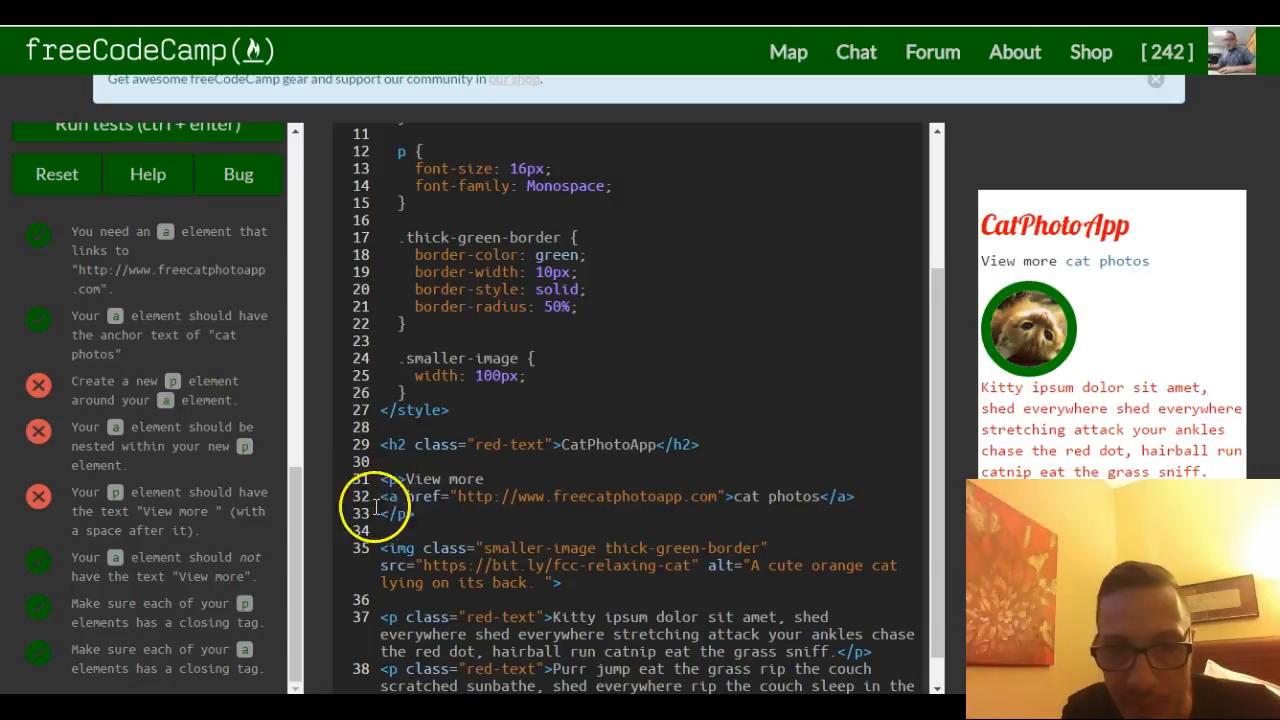
mouse_move(493, 504)
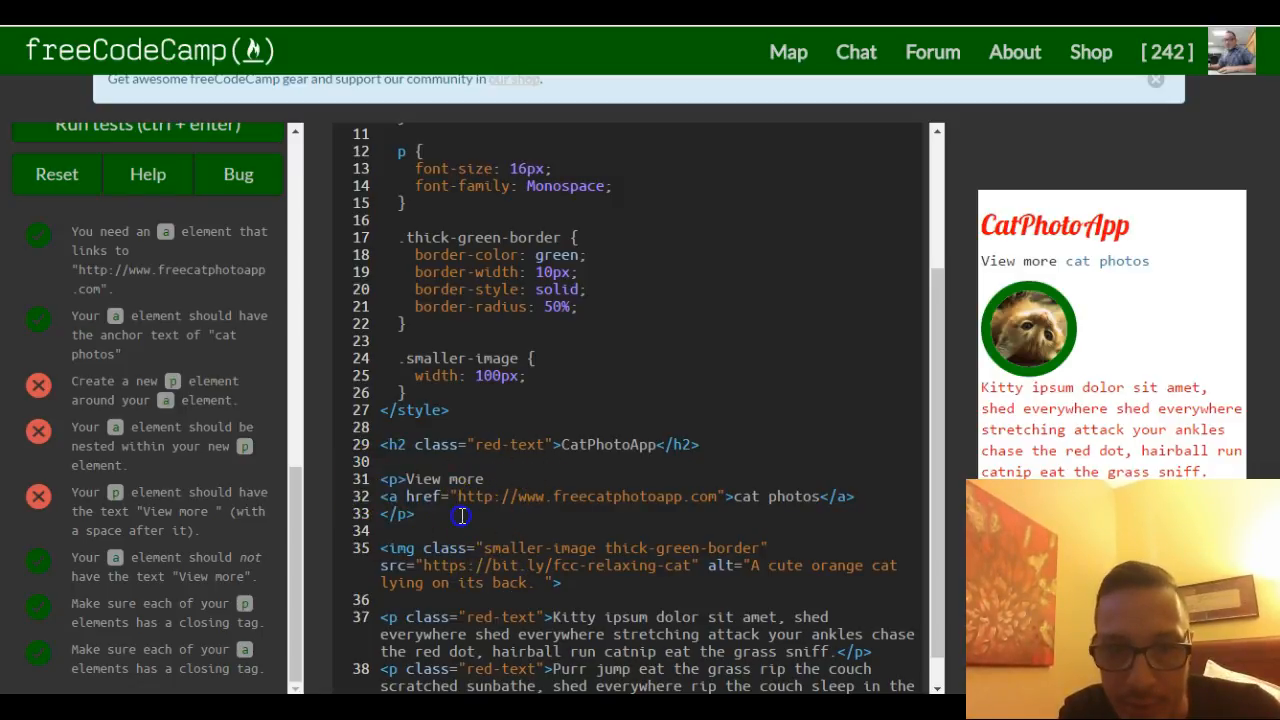
mouse_move(847, 505)
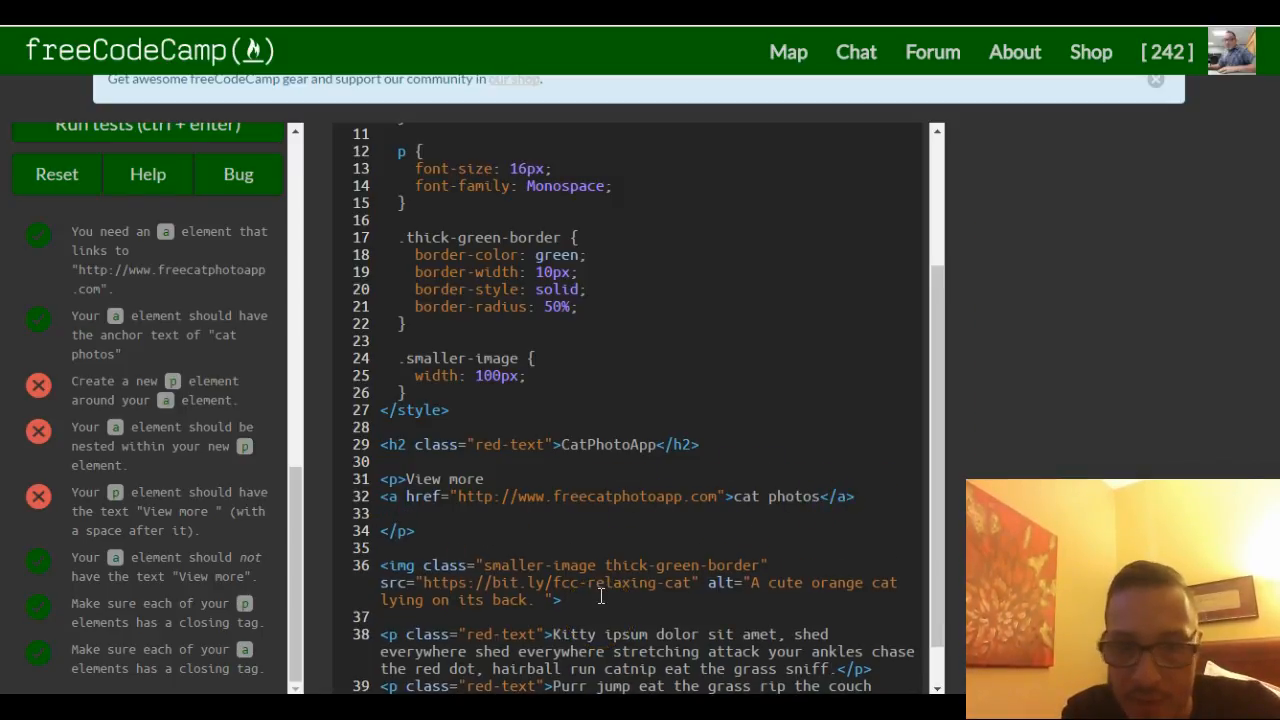
Step: Add the demonstration text "here if you want to." after the link
text(here)
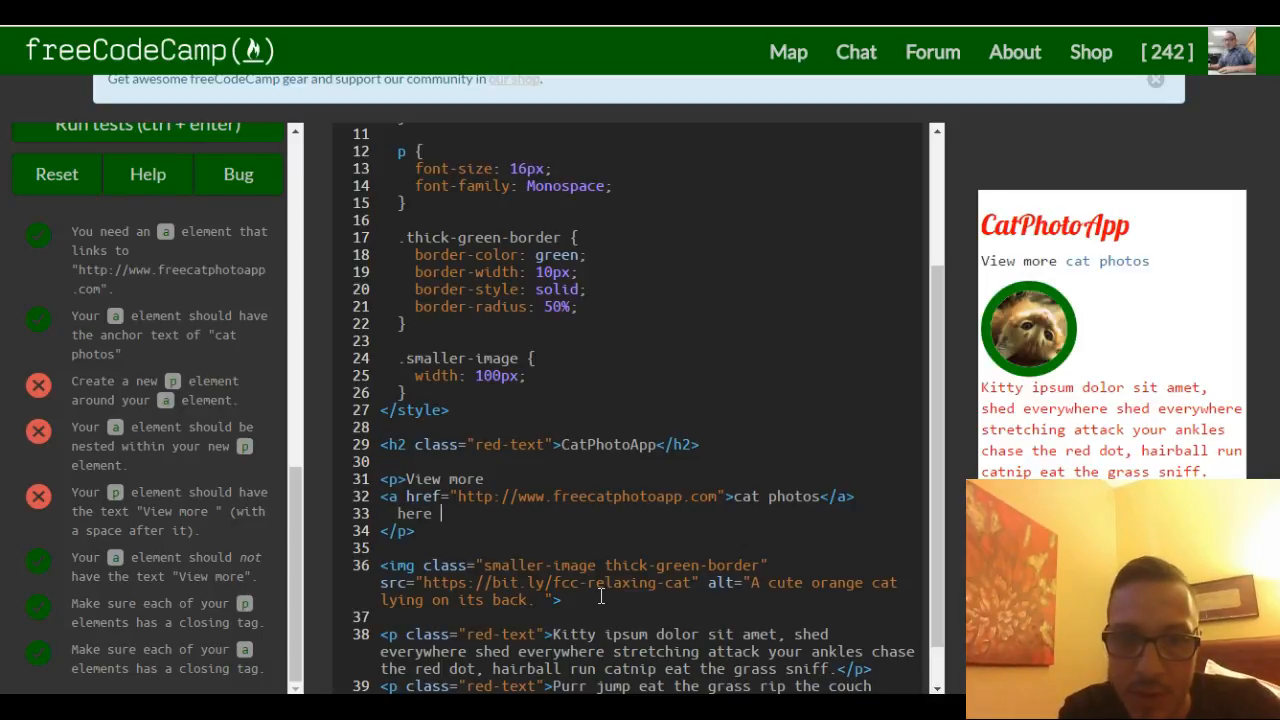
text(if you)
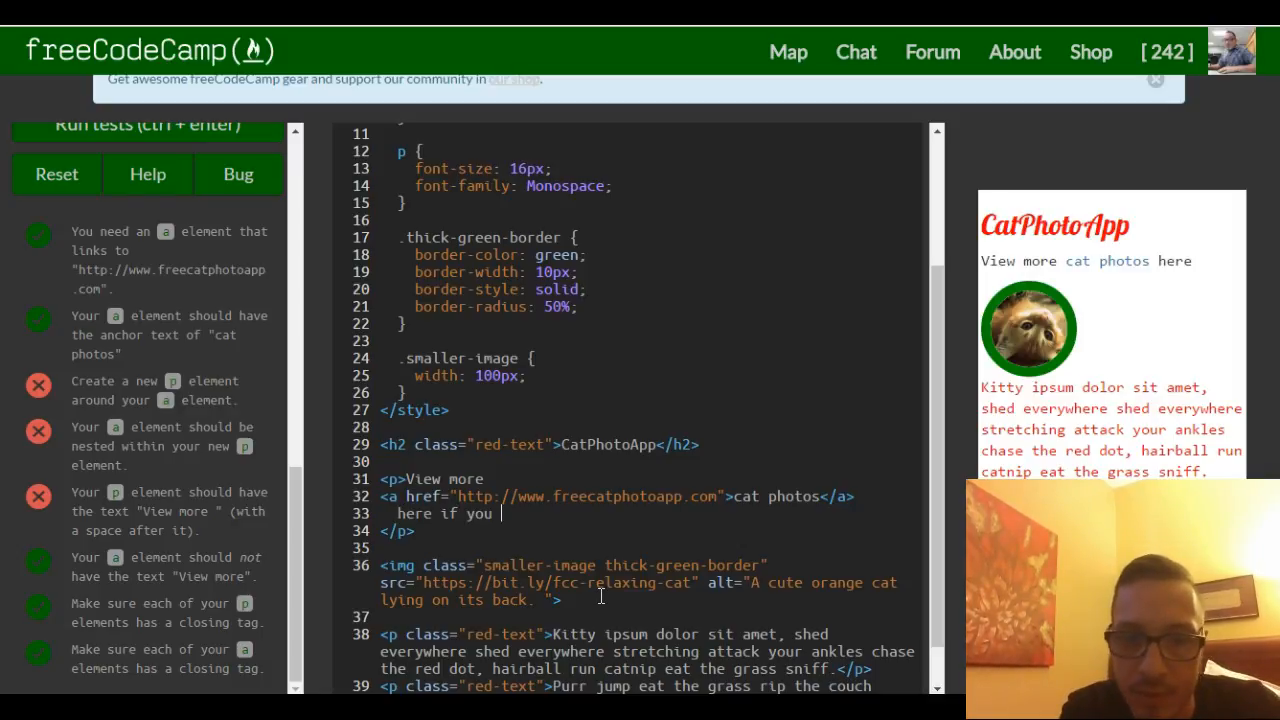
text(want to.)
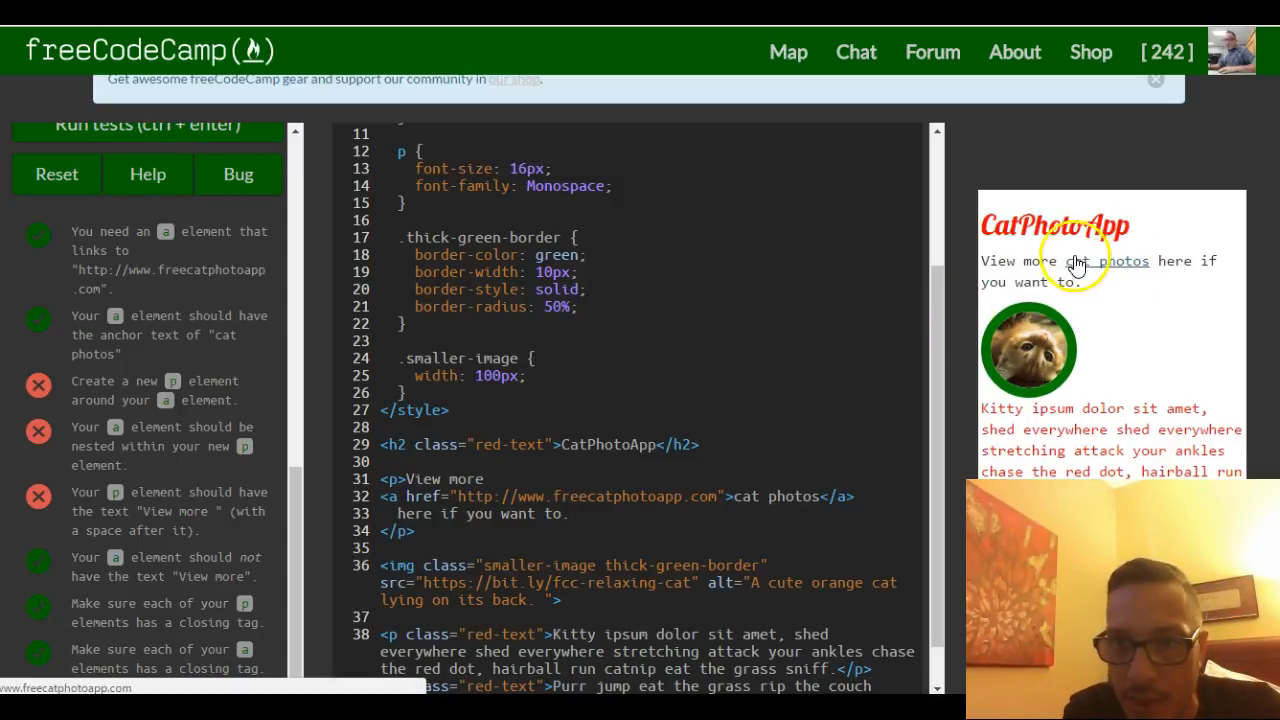
mouse_move(1102, 238)
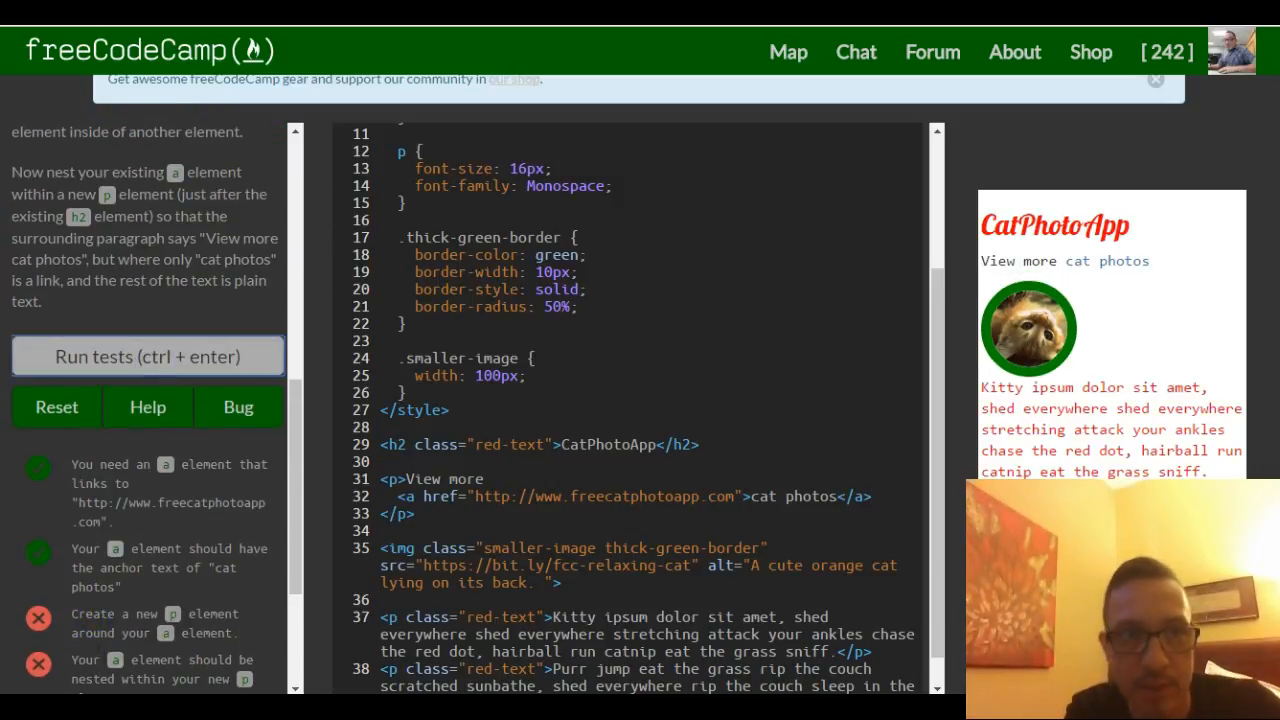
Step: Run the challenge tests so they all pass and the completion message appears
click(147, 356)
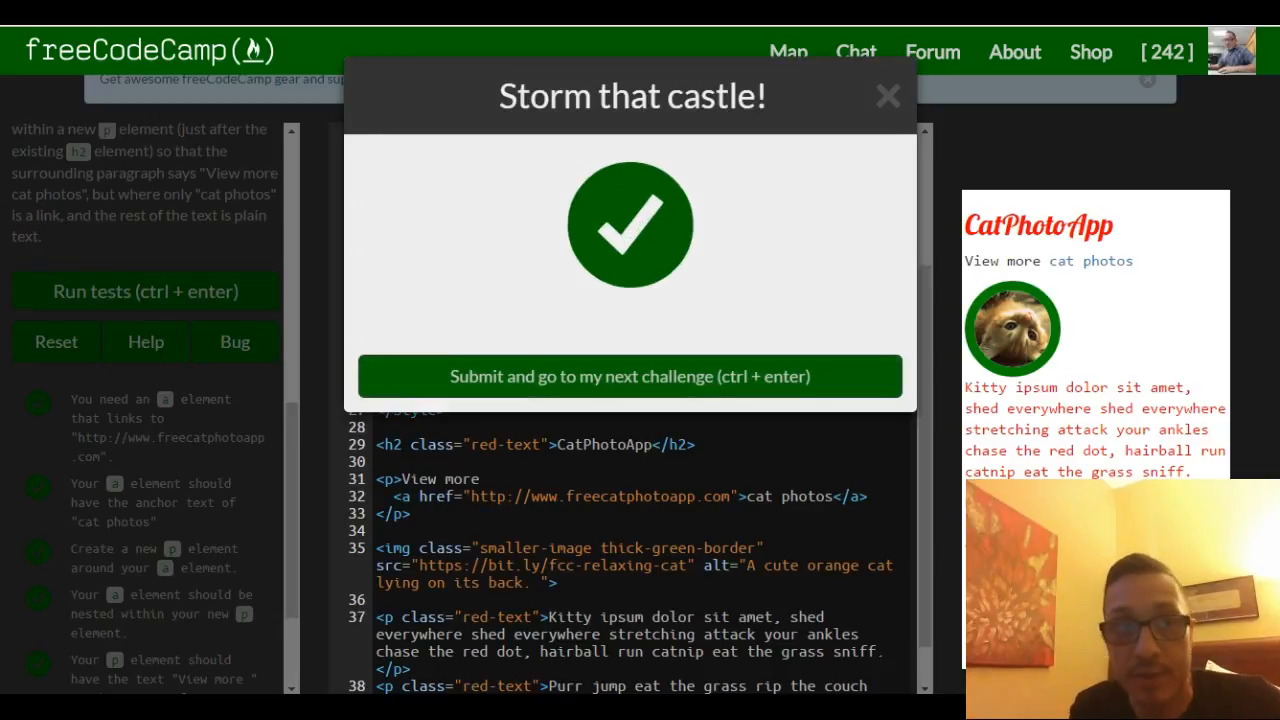